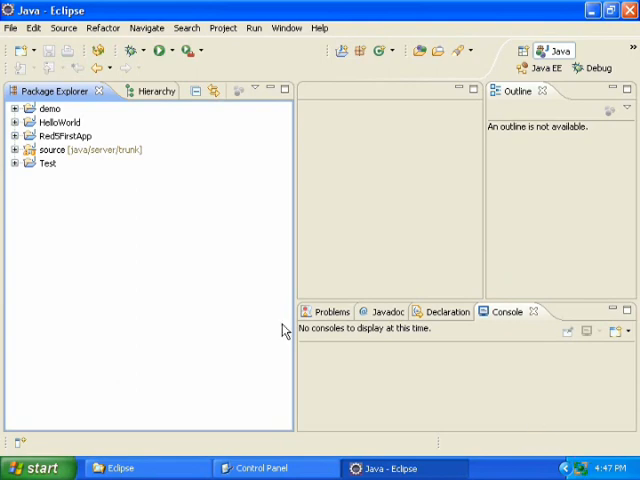
mouse_move(100, 228)
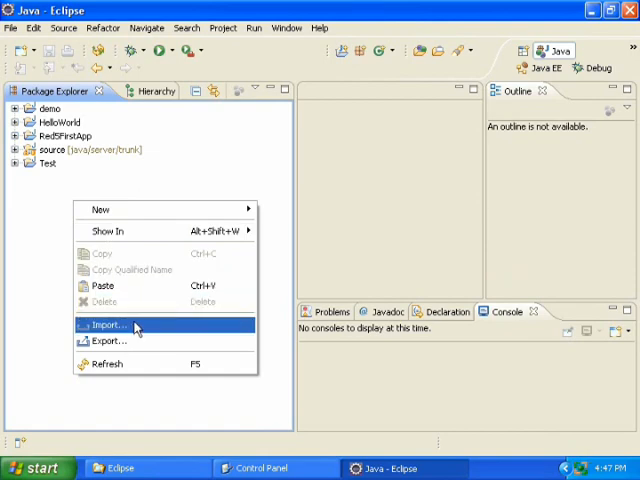
- Start an import of Existing Projects into Workspace, reaching the root-folder selection page
left_click(108, 324)
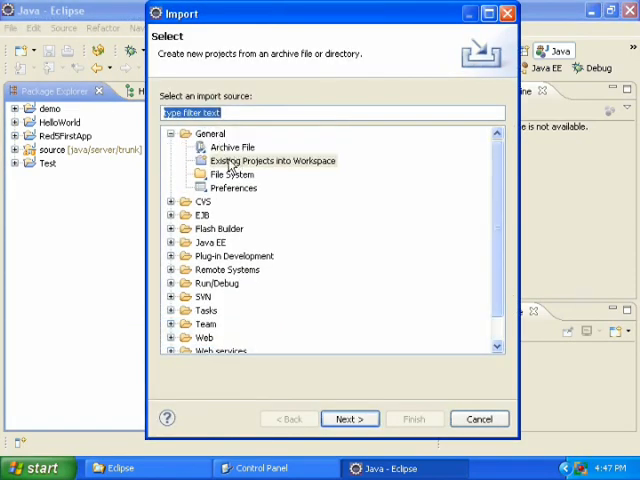
mouse_move(316, 168)
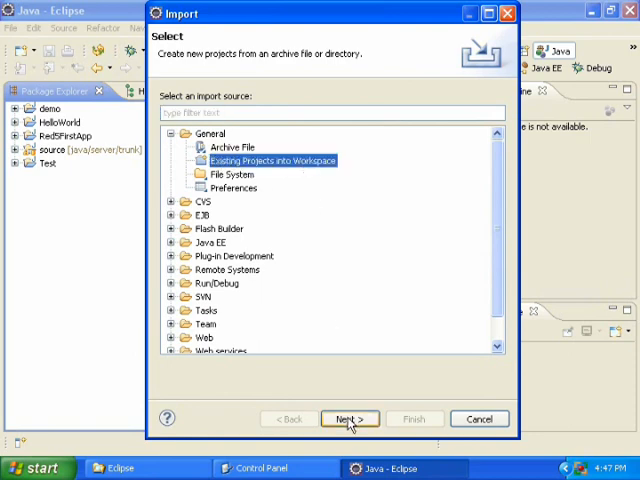
left_click(348, 418)
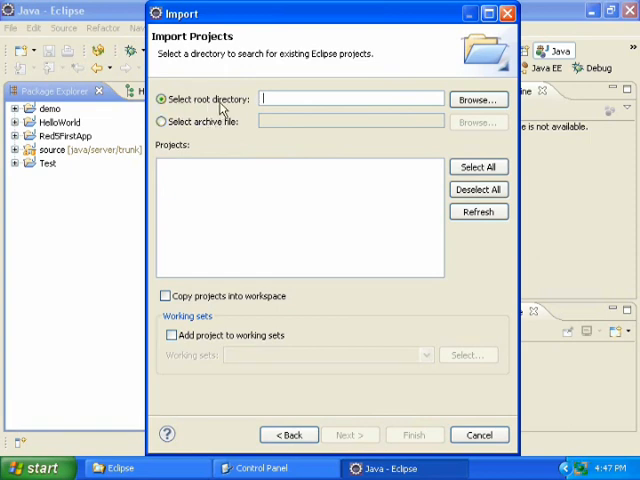
mouse_move(280, 126)
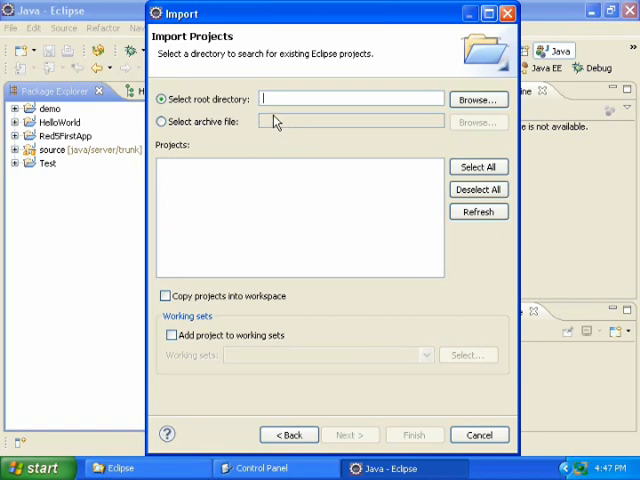
mouse_move(284, 250)
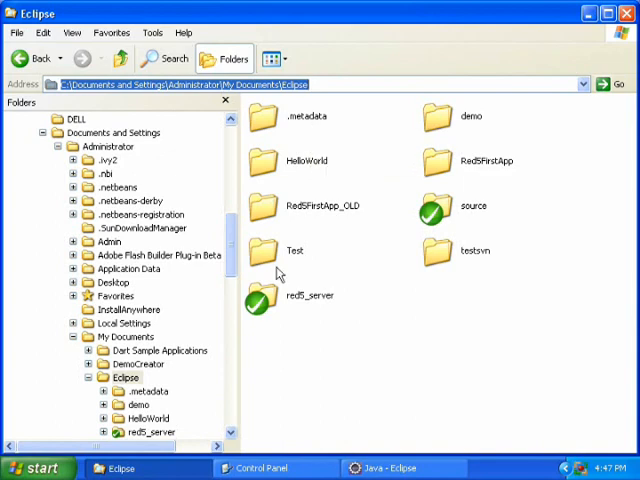
mouse_move(310, 300)
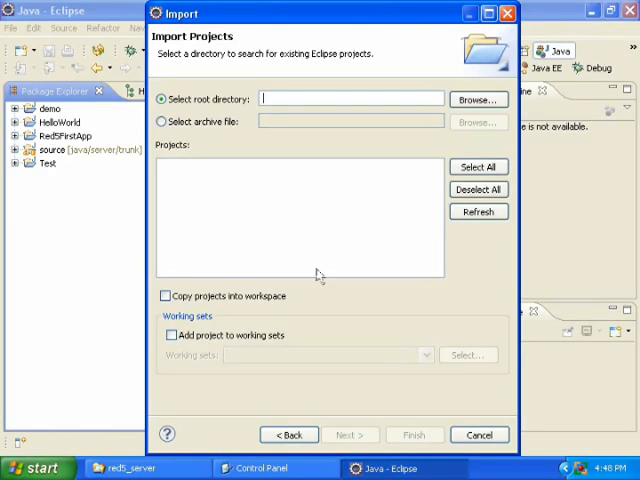
- Select the red5_server folder as root and finish importing the project
left_click(476, 100)
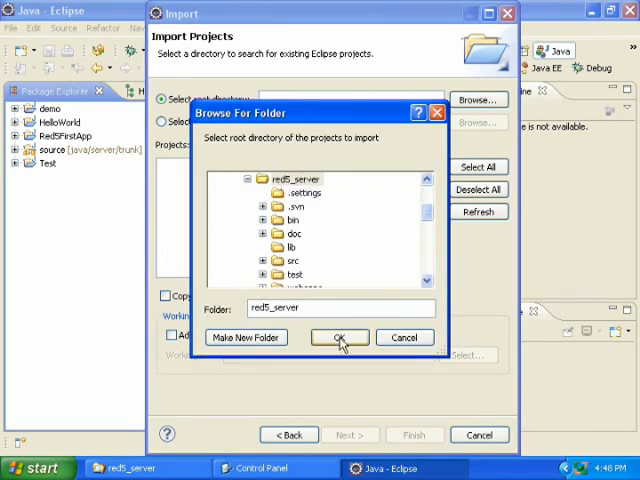
left_click(338, 336)
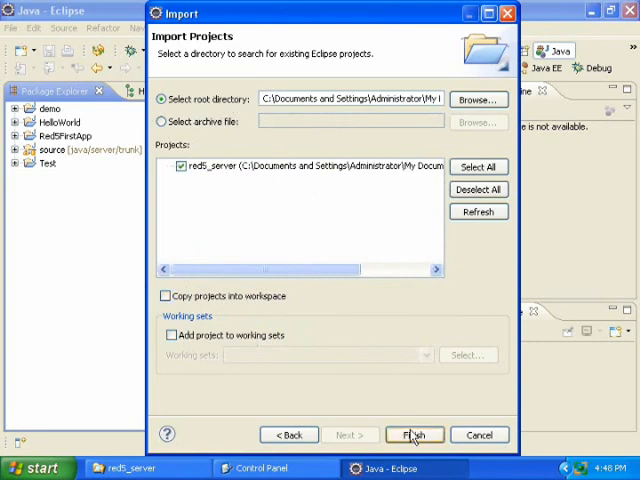
left_click(412, 434)
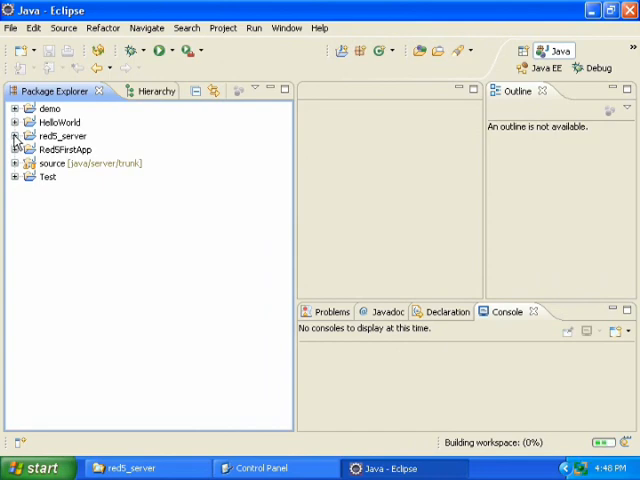
- Expand red5_server and bring build.xml's dist target into view in the Outline
left_click(16, 136)
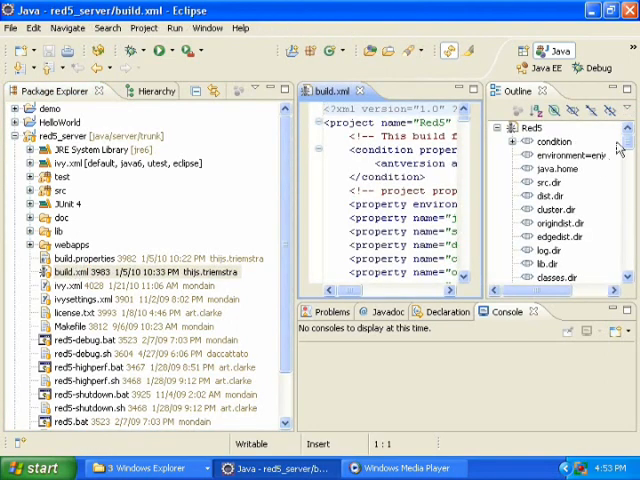
scroll("down", 3)
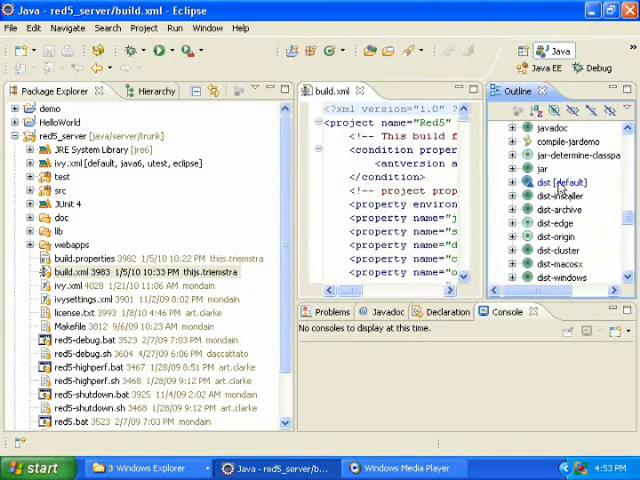
- Run the dist [default] target as an Ant Build until the console reports BUILD SUCCESSFUL
right_click(564, 182)
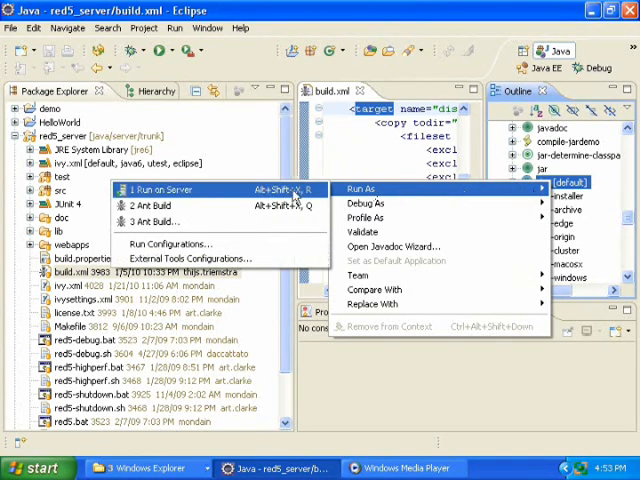
left_click(148, 206)
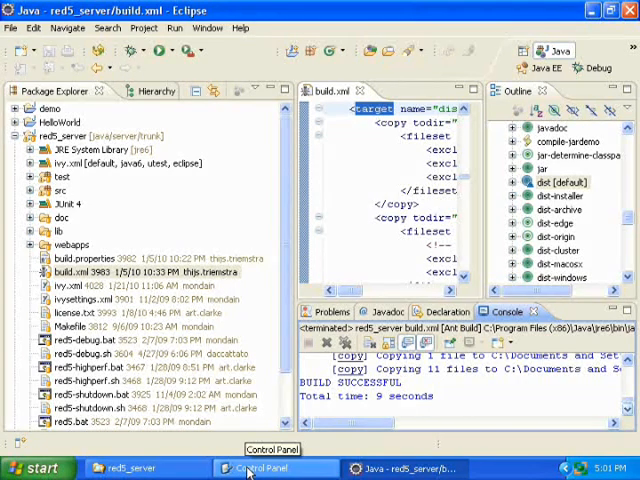
- From Control Panel's System properties, select the system Path variable for editing
left_click(272, 468)
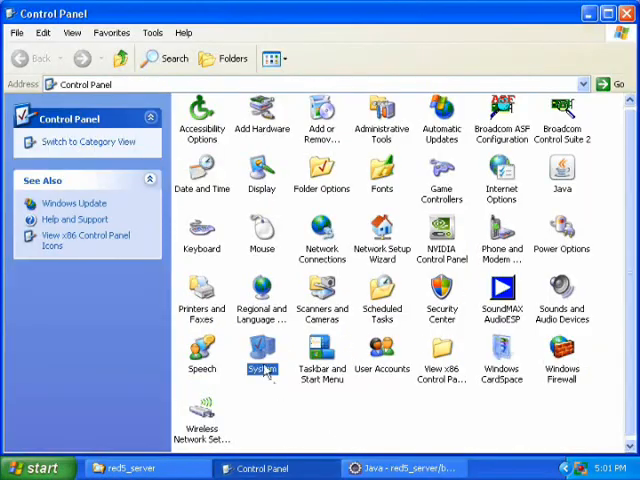
double_click(260, 356)
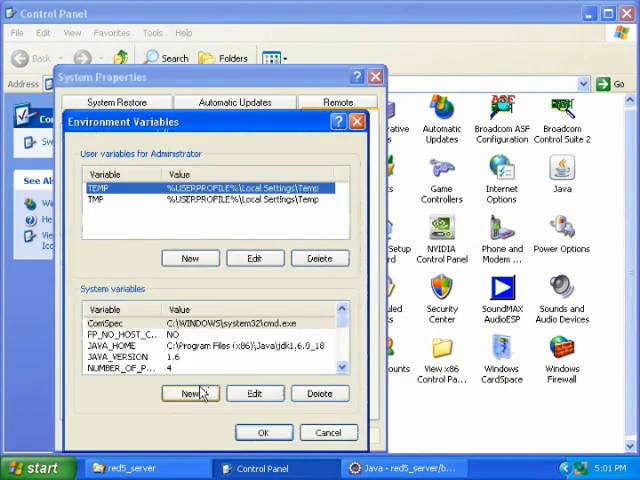
scroll("down", 3)
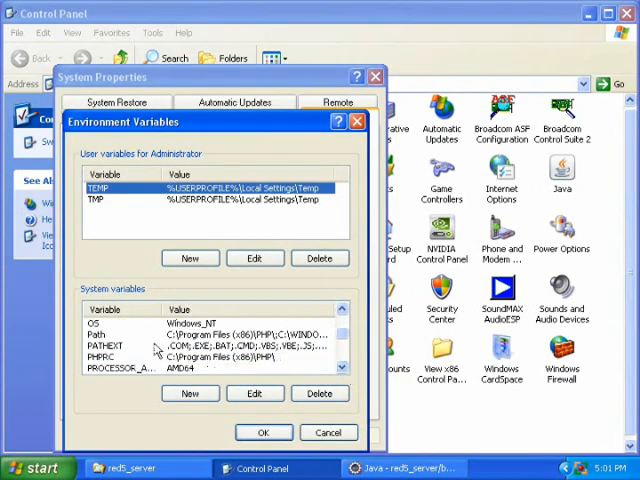
left_click(256, 392)
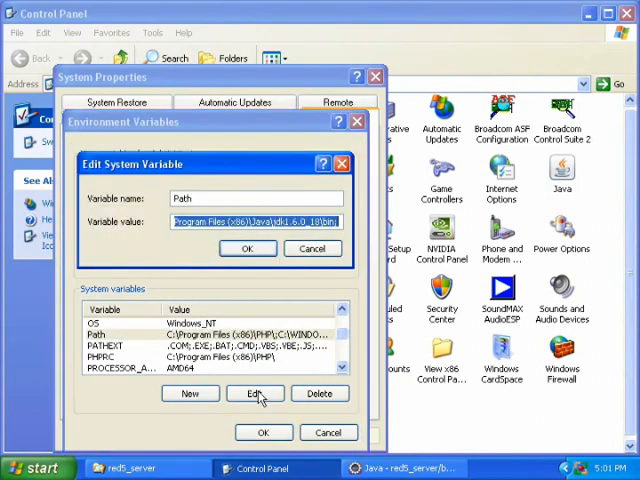